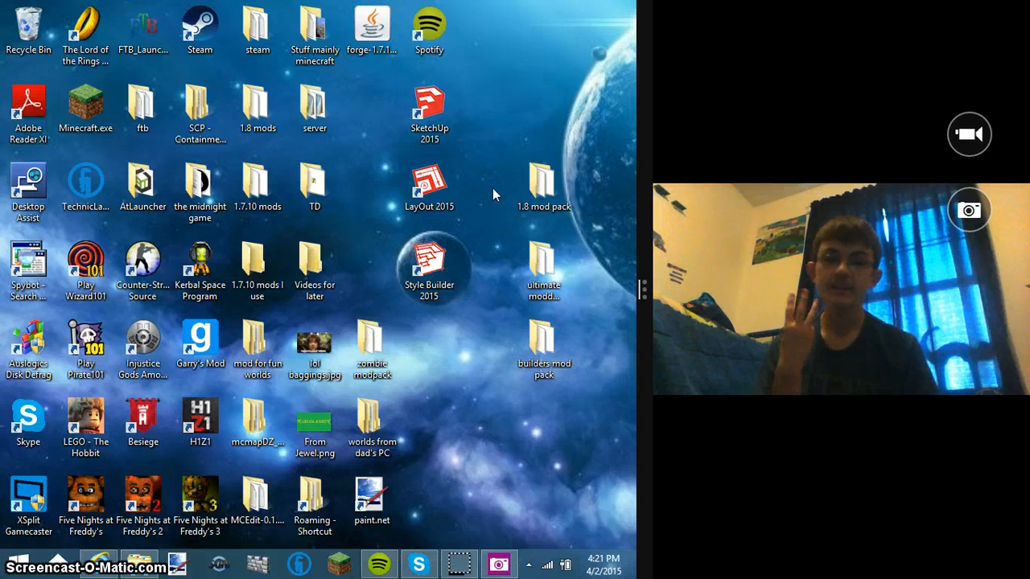
left_click(544, 341)
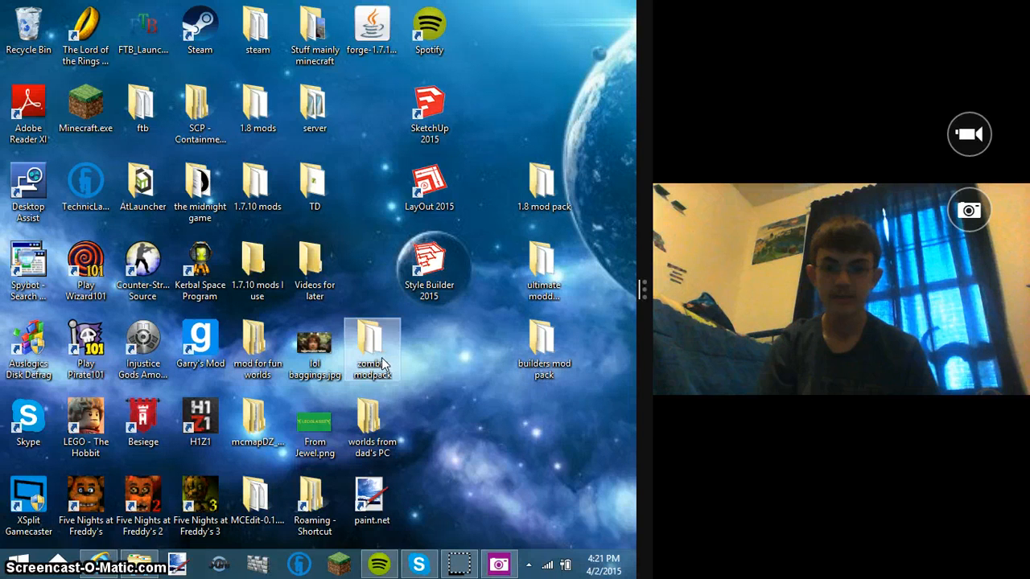
mouse_move(544, 169)
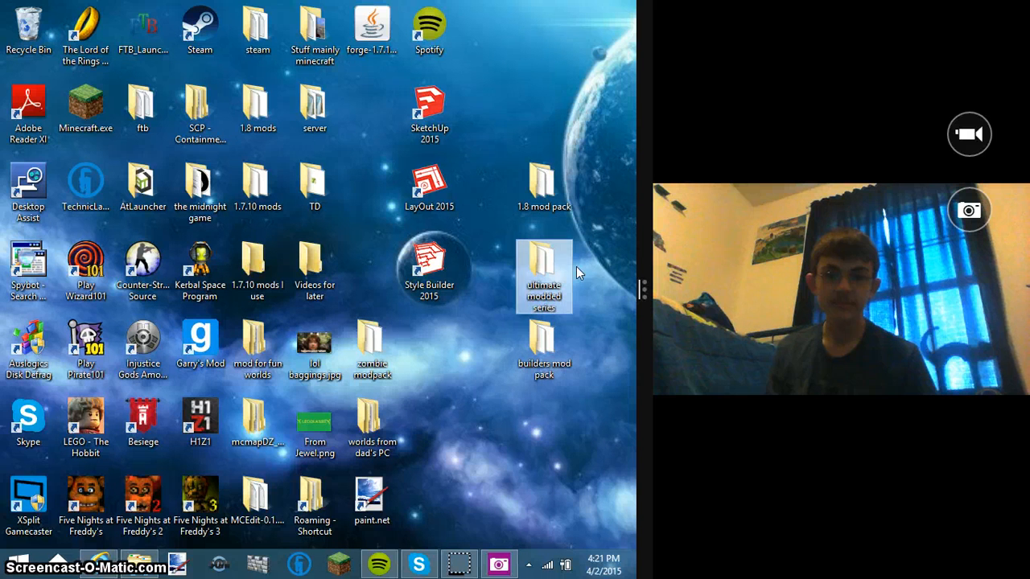
mouse_move(544, 338)
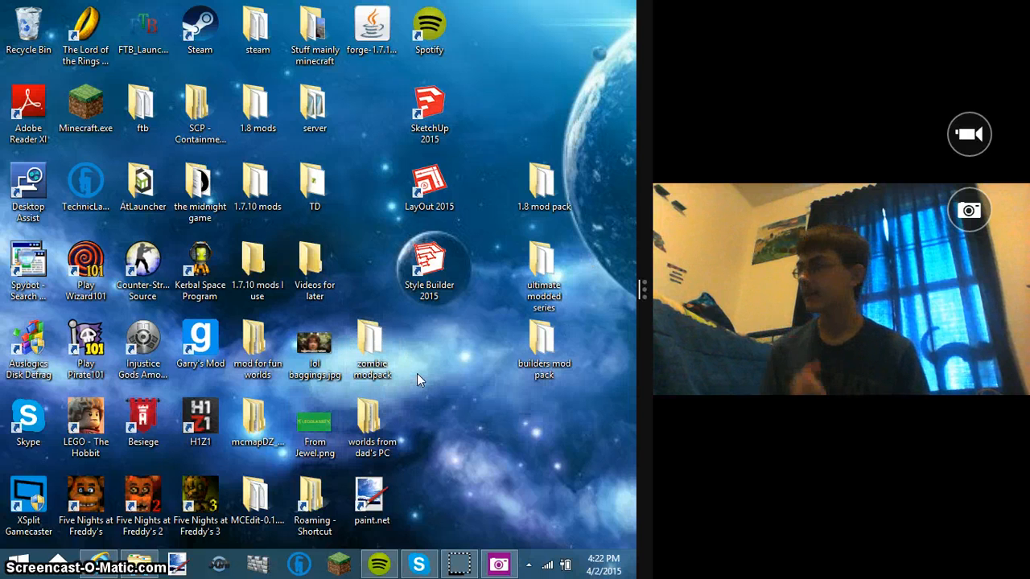
mouse_move(454, 380)
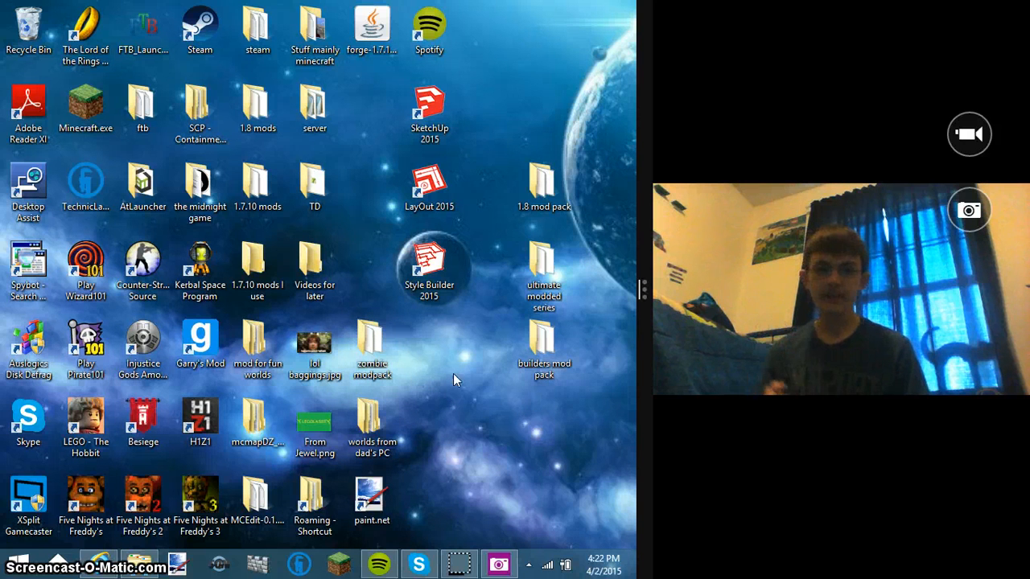
mouse_move(490, 169)
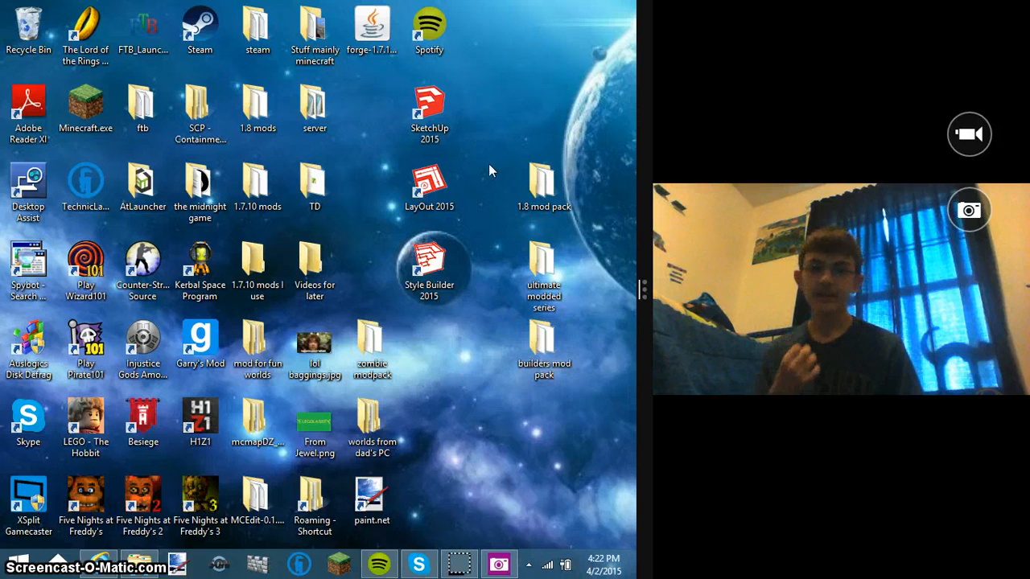
mouse_move(541, 71)
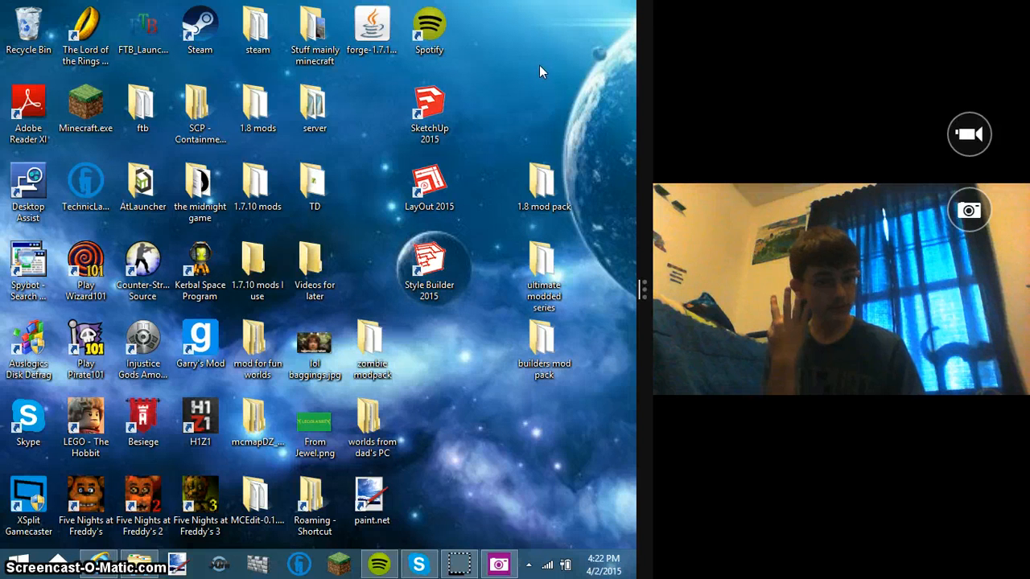
mouse_move(372, 338)
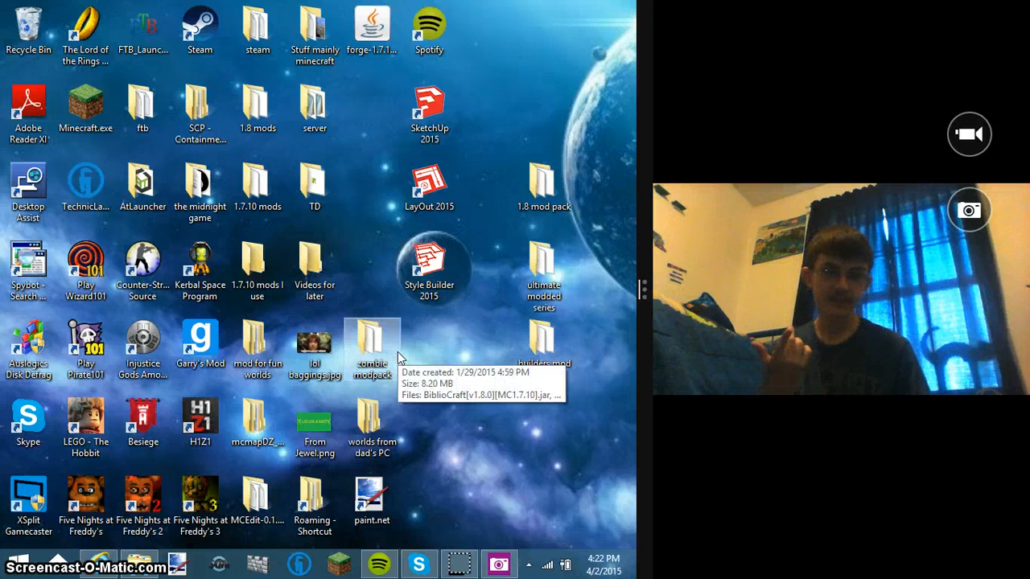
mouse_move(433, 348)
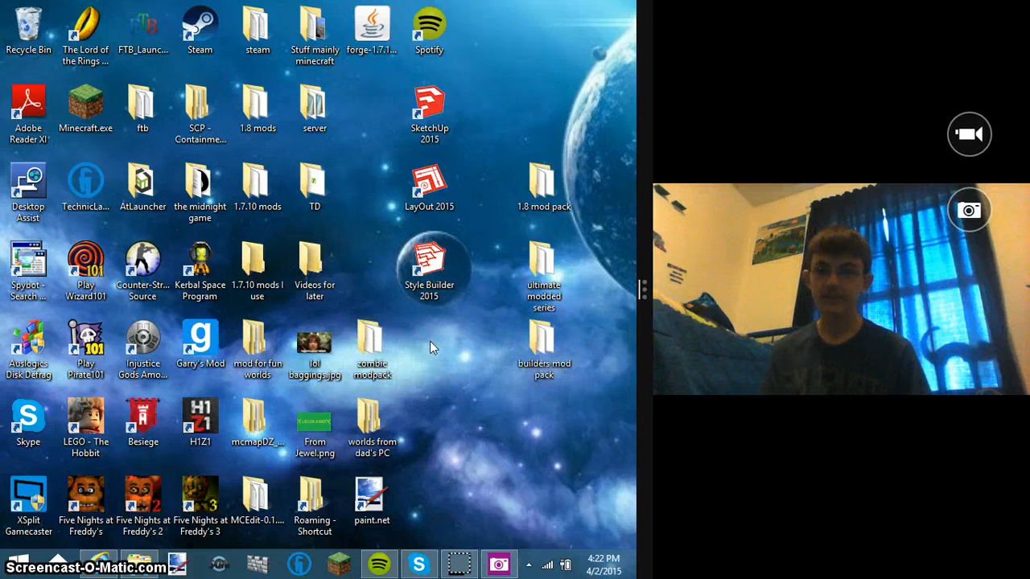